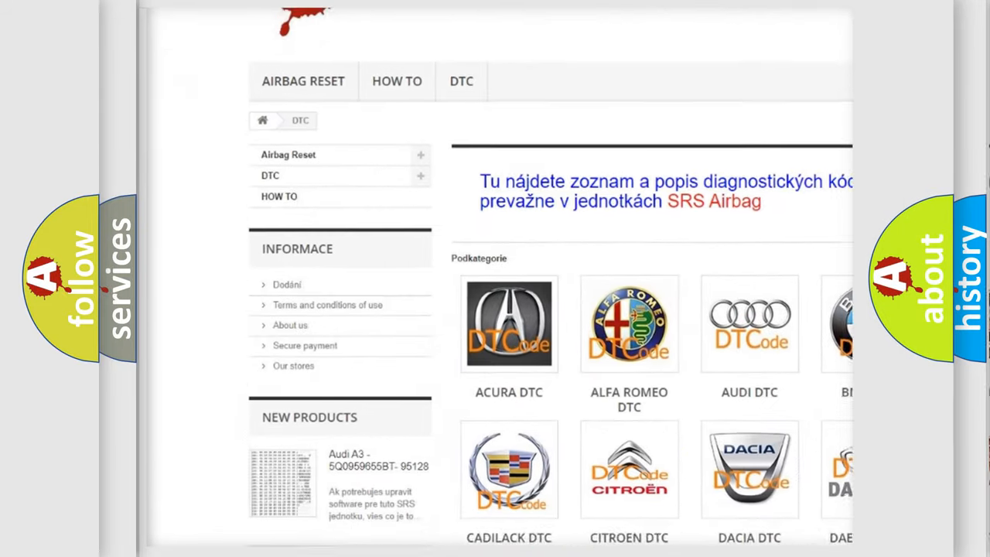
scroll("down", 3)
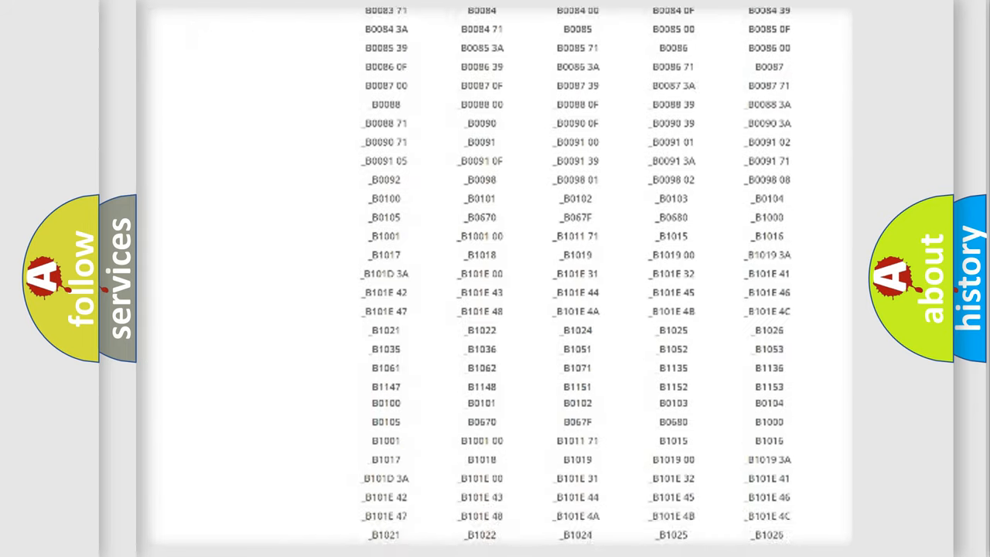
scroll("down", 3)
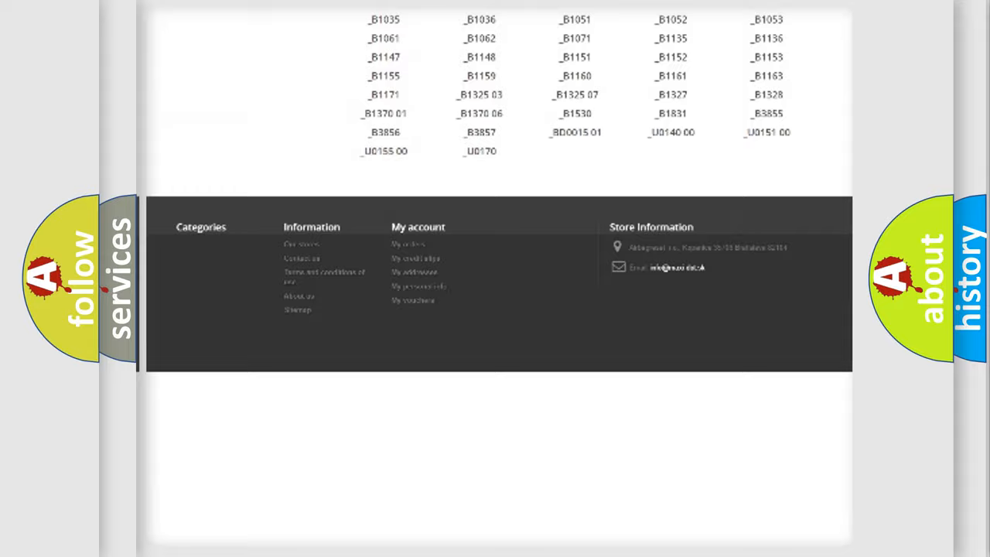
scroll("up", 3)
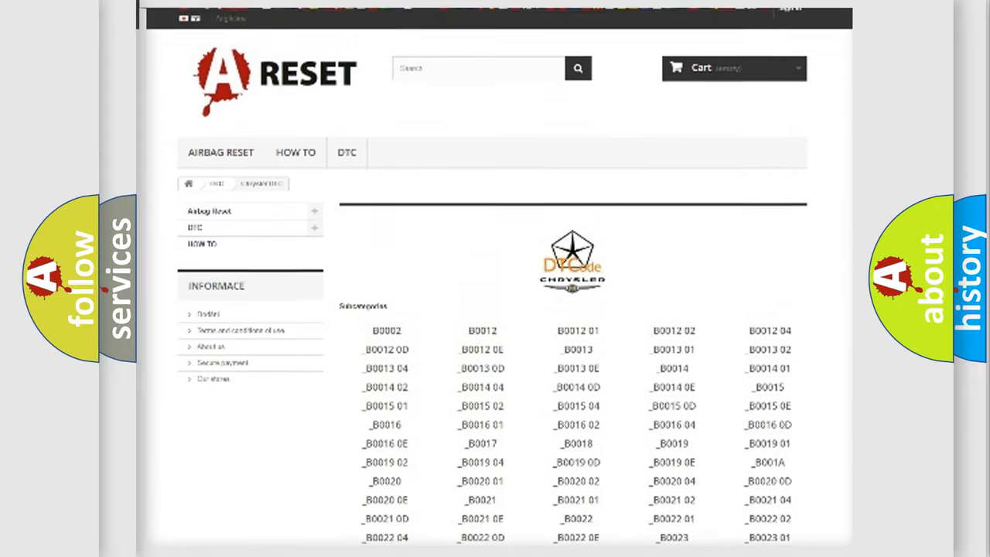